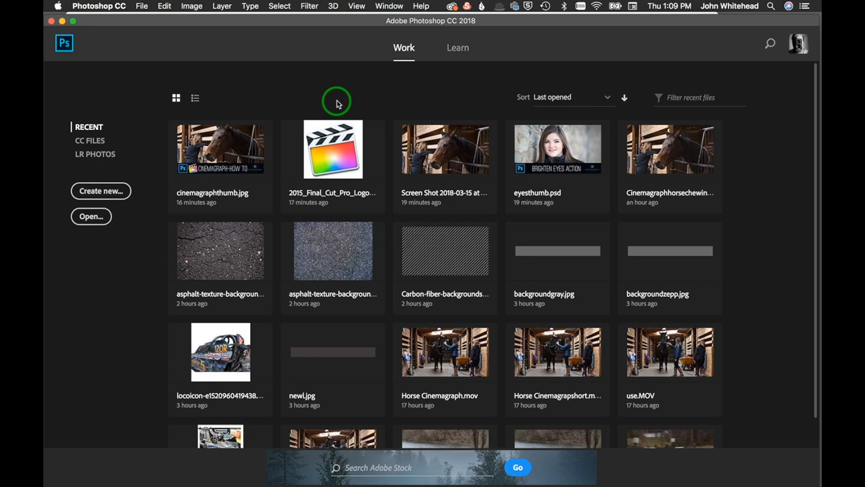
Open cinemagraphtestme2226.mov from the cinemagraphtestme3-14-18 folder
click(91, 216)
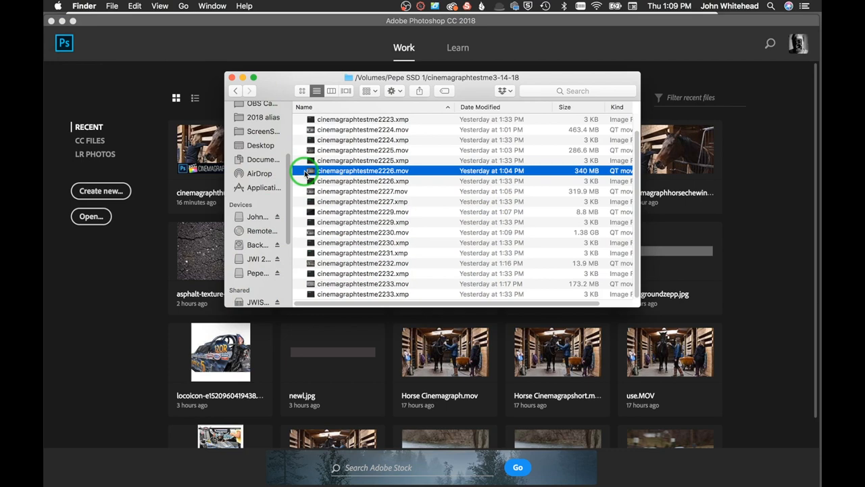
double_click(363, 170)
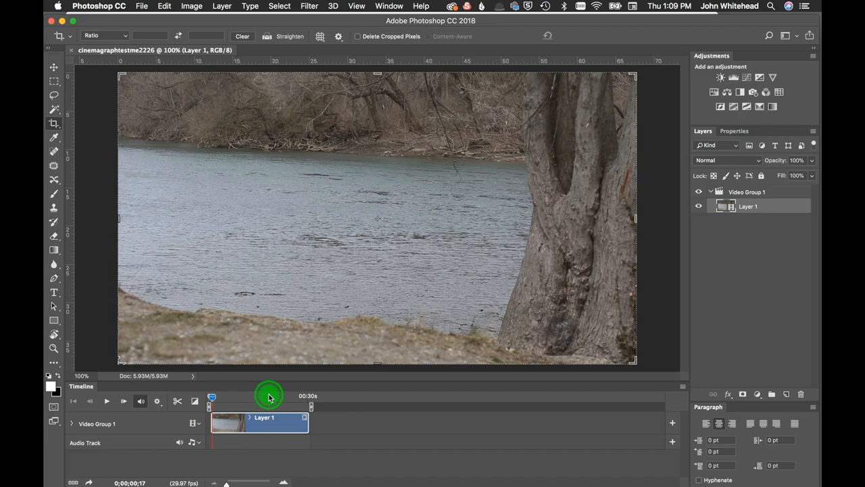
Scrub the timeline playhead to the frame where the man crouches before jumping
drag(211, 396, 297, 396)
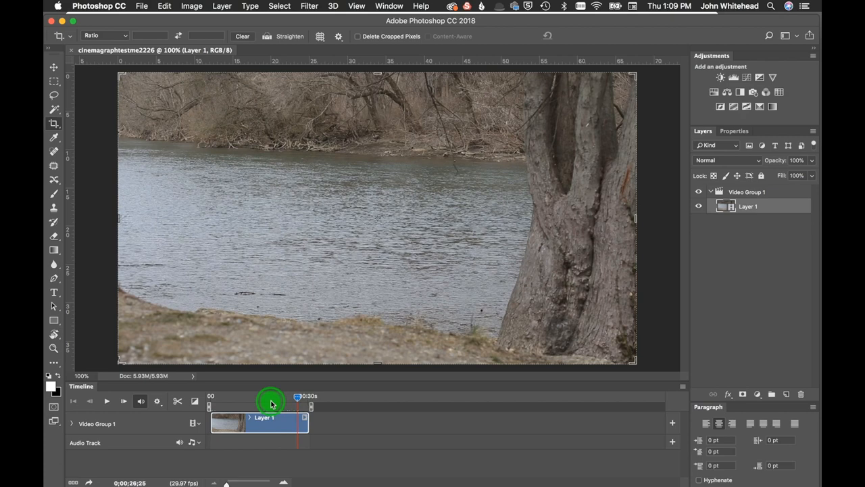
drag(297, 396, 270, 395)
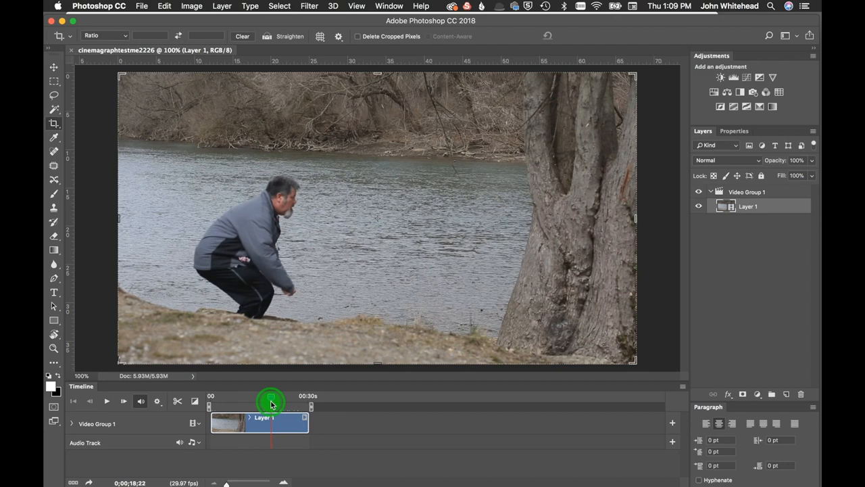
drag(269, 398, 271, 398)
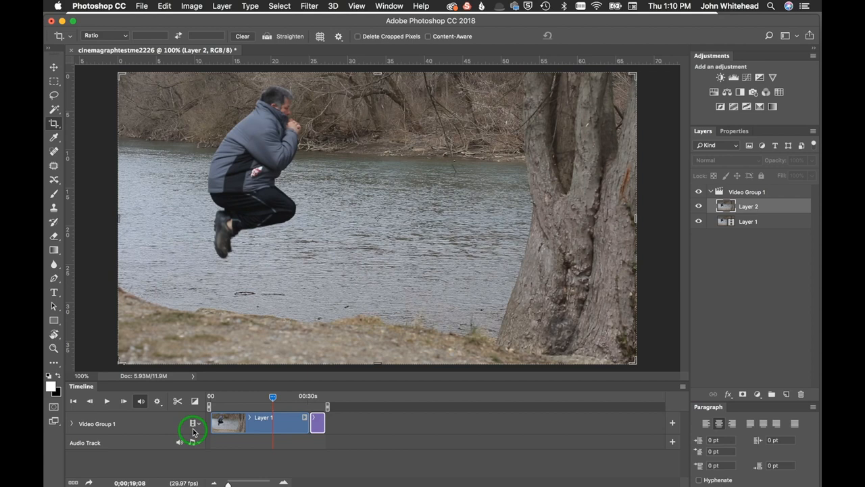
Add new video groups for the jumping-man still, then undo the last action
click(193, 423)
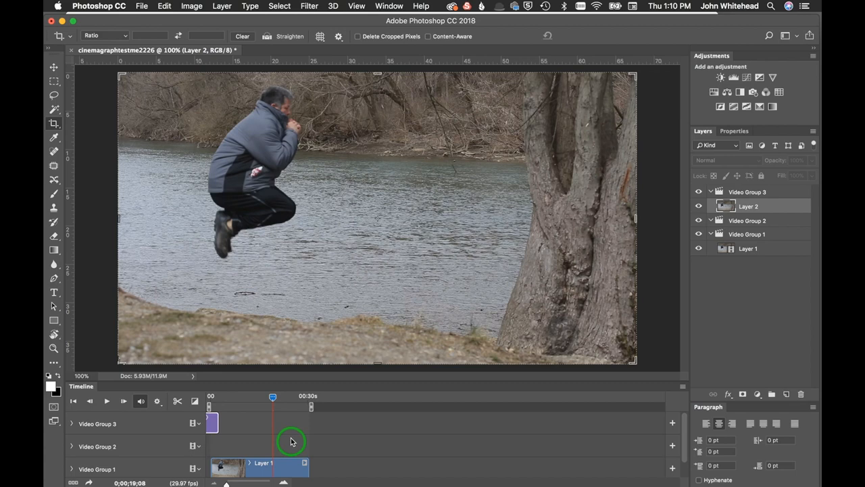
key(cmd+z)
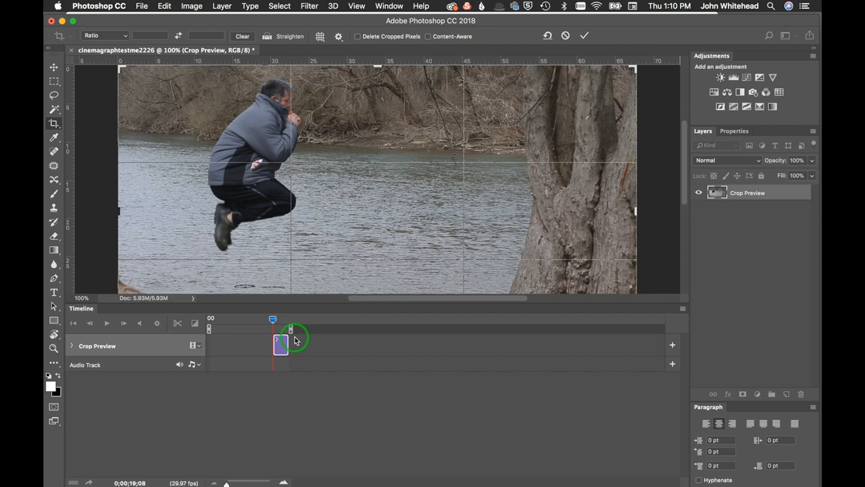
Cancel the crop preview and trim the river clip down to a few seconds
click(585, 35)
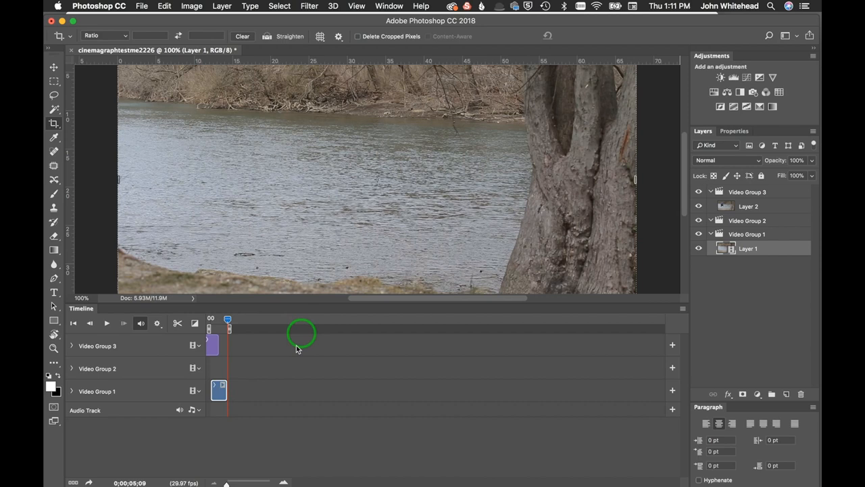
drag(218, 389, 219, 366)
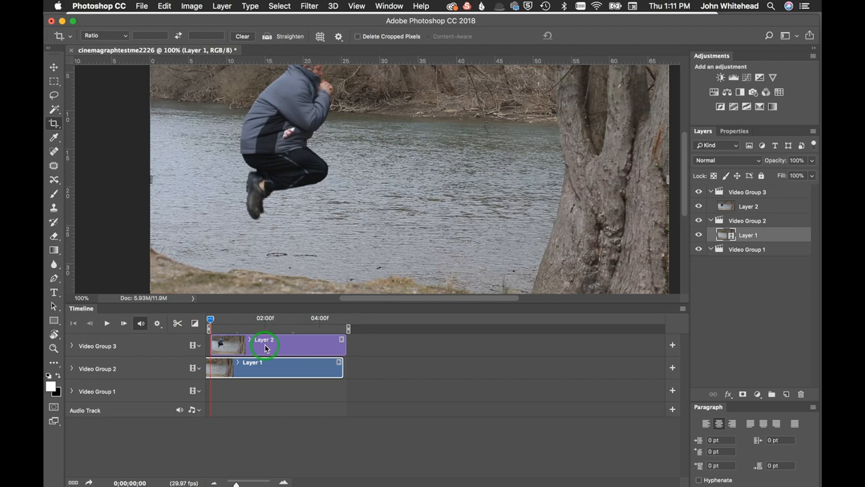
Stretch the jumping-man still to match the river clip and preview a later frame
drag(265, 328, 211, 321)
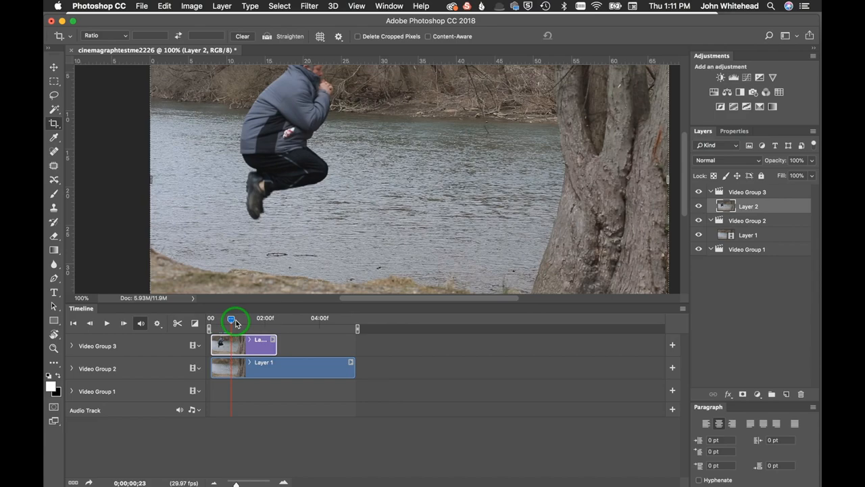
drag(231, 318, 257, 318)
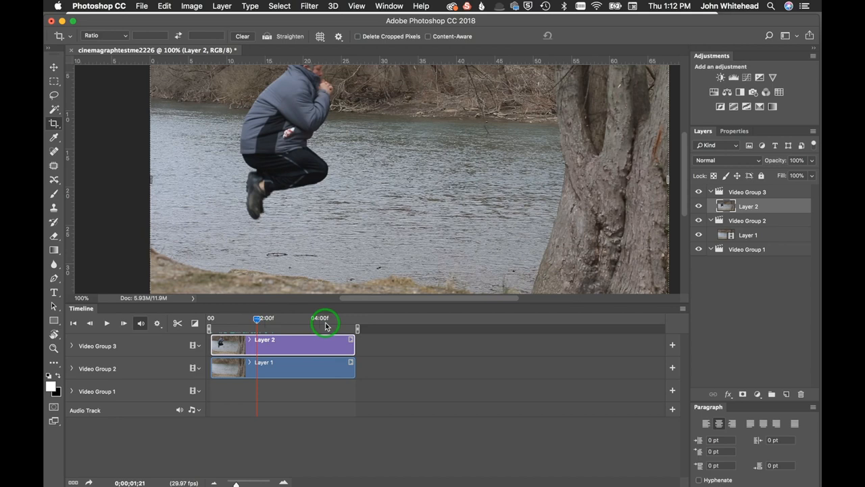
mouse_move(682, 263)
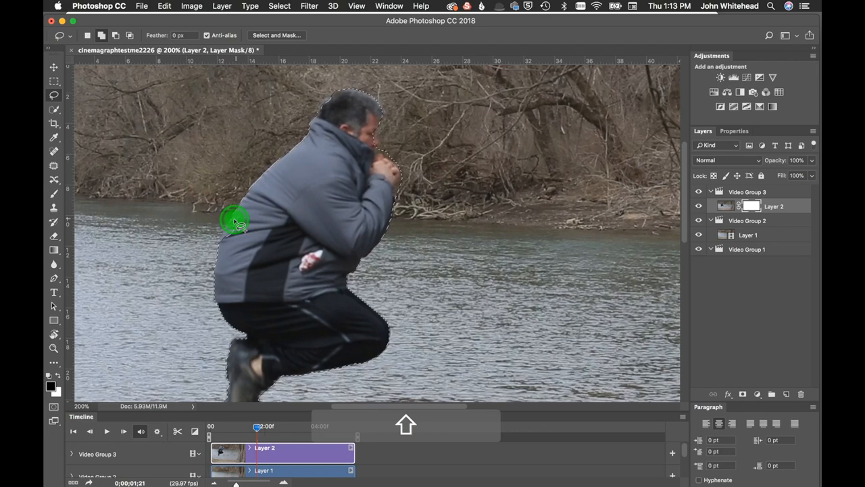
Zoom out of the canvas view
key(cmd+-)
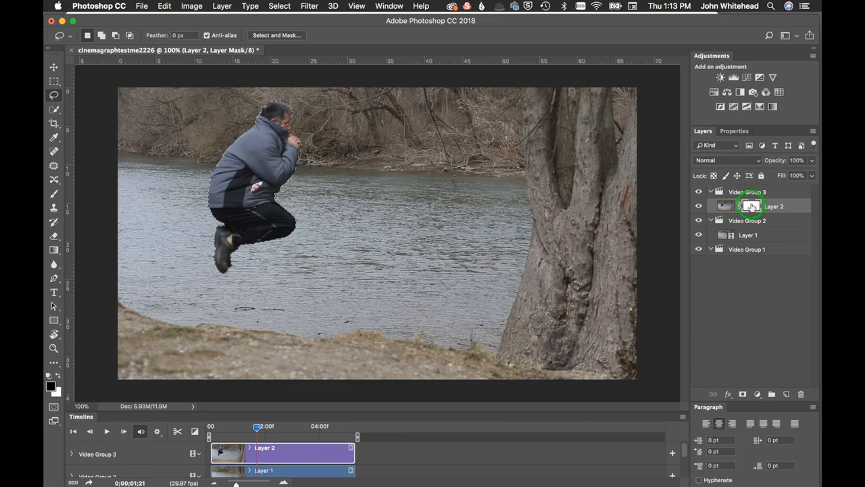
Target Layer 2's mask thumbnail for editing
click(165, 5)
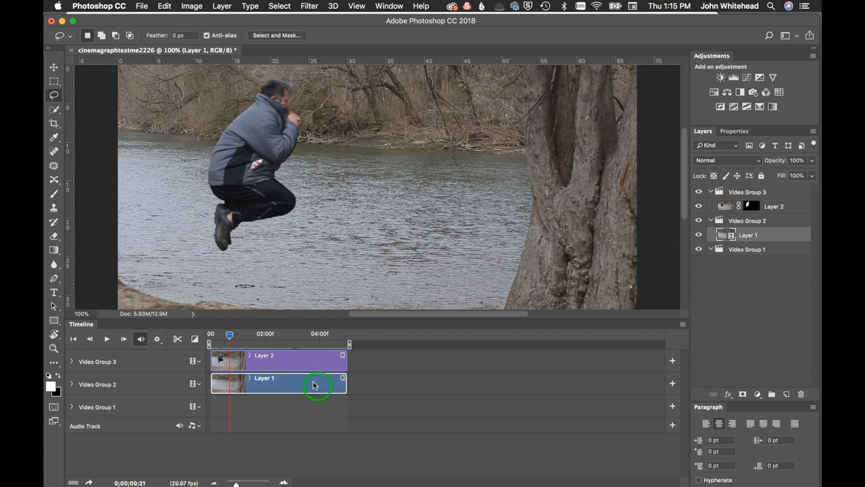
Duplicate the river video as Layer 3 and trim it to run from about 3:11 to 4:00f
key(cmd+v)
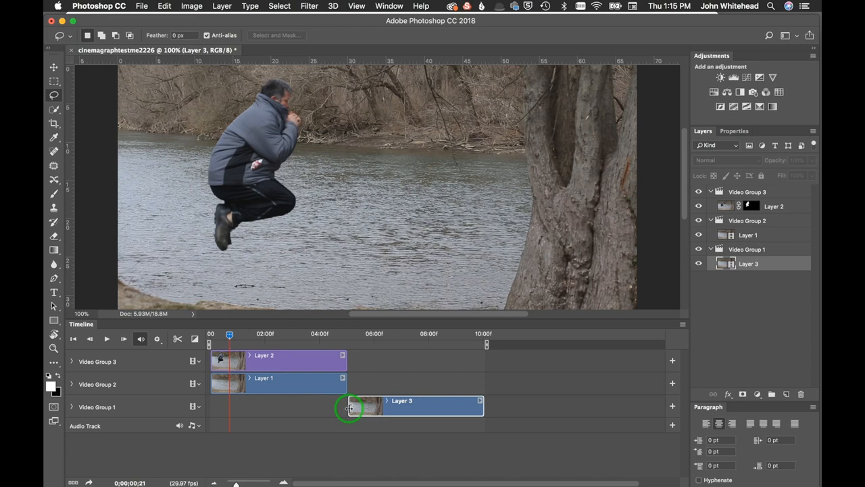
drag(350, 405, 323, 405)
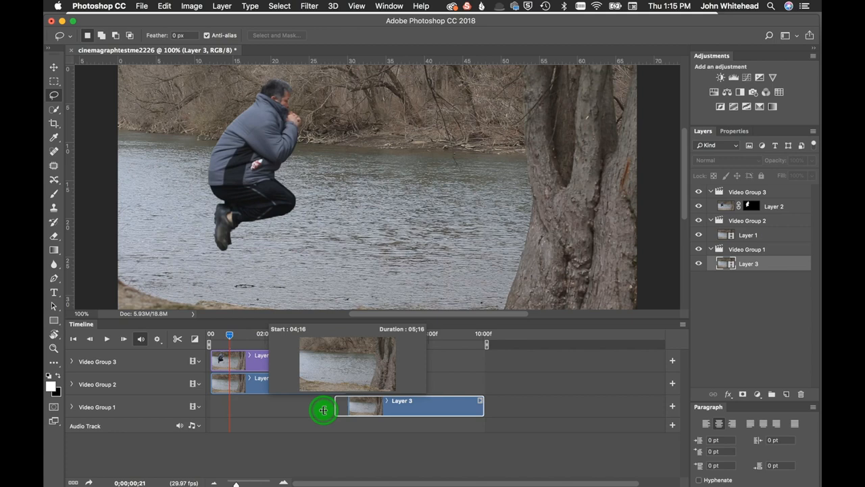
drag(325, 409, 302, 412)
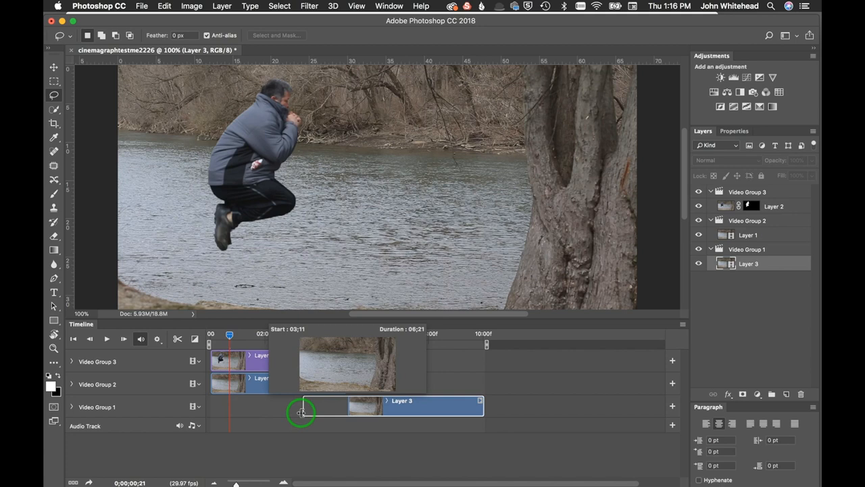
drag(302, 406, 339, 406)
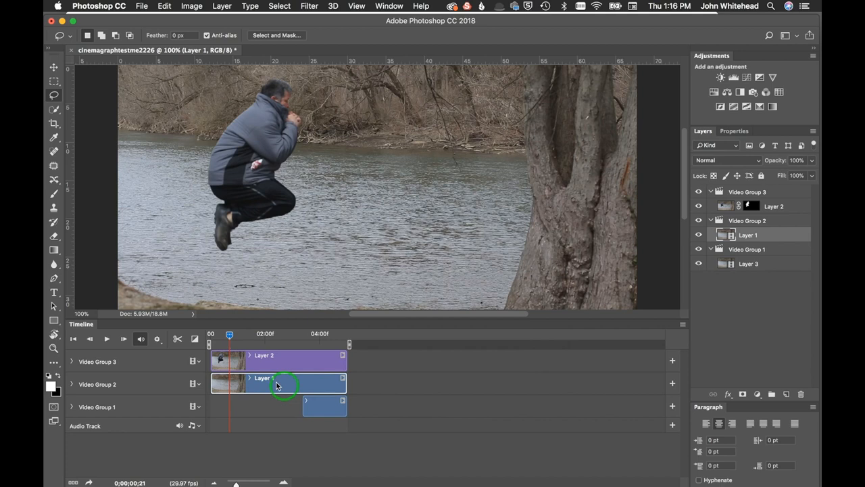
Add Layer 1 opacity keyframes at about 3:12 and at the clip end, lowering opacity
click(72, 384)
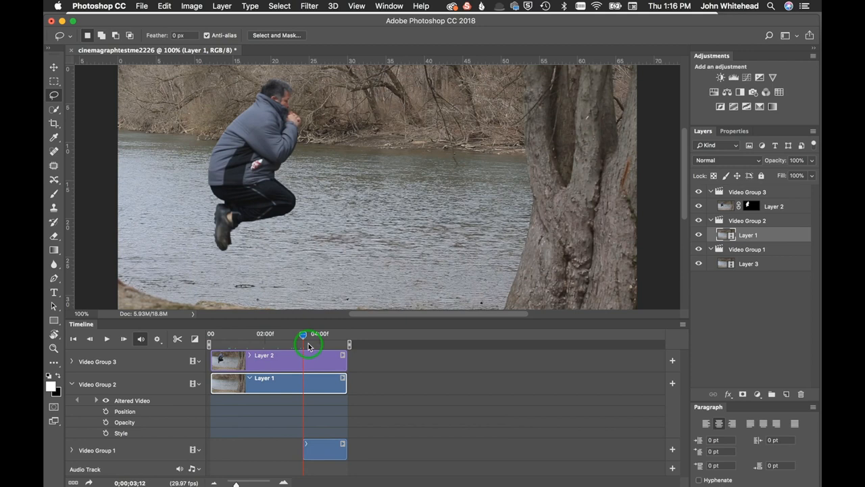
click(86, 421)
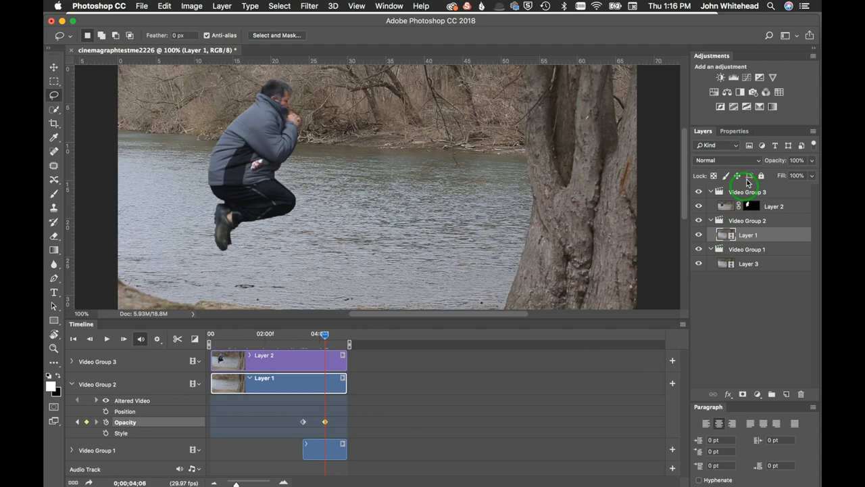
click(324, 422)
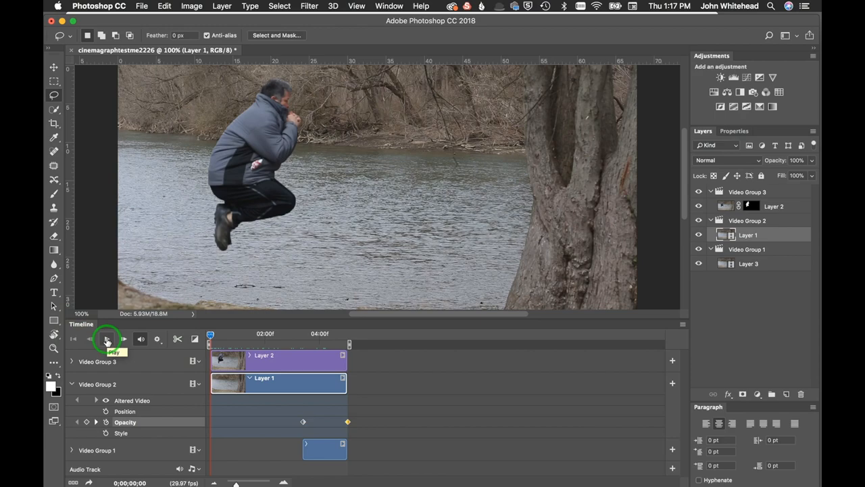
click(107, 339)
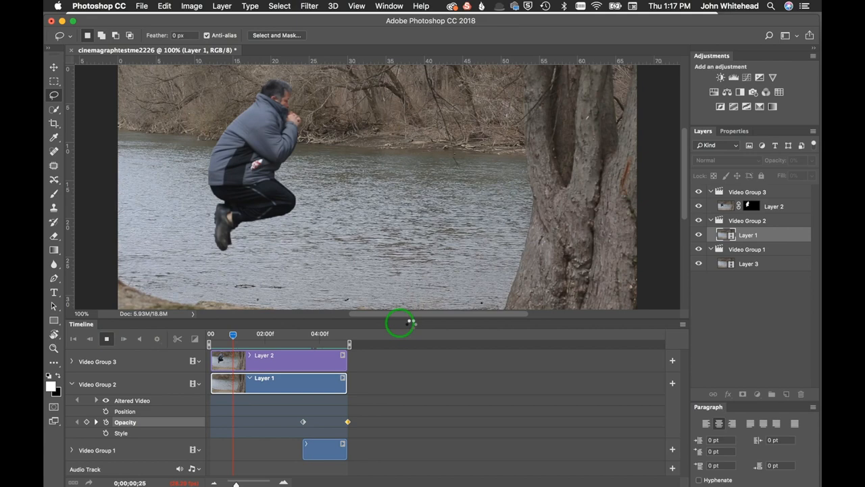
click(142, 6)
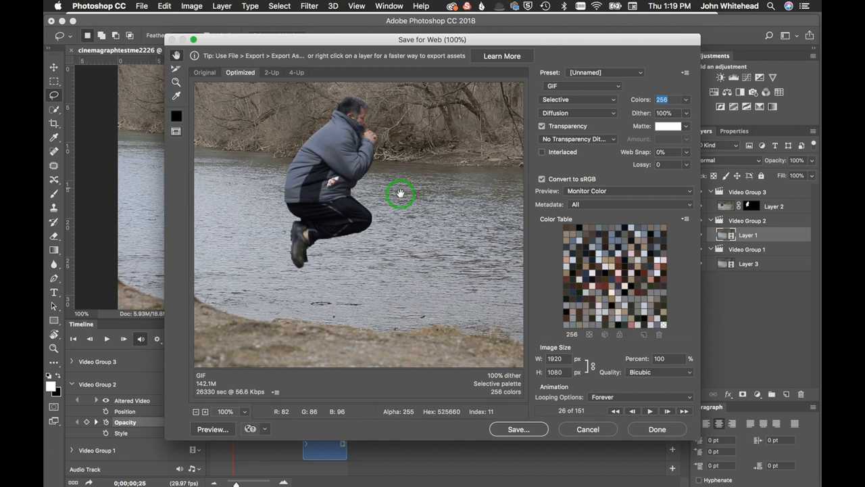
mouse_move(564, 89)
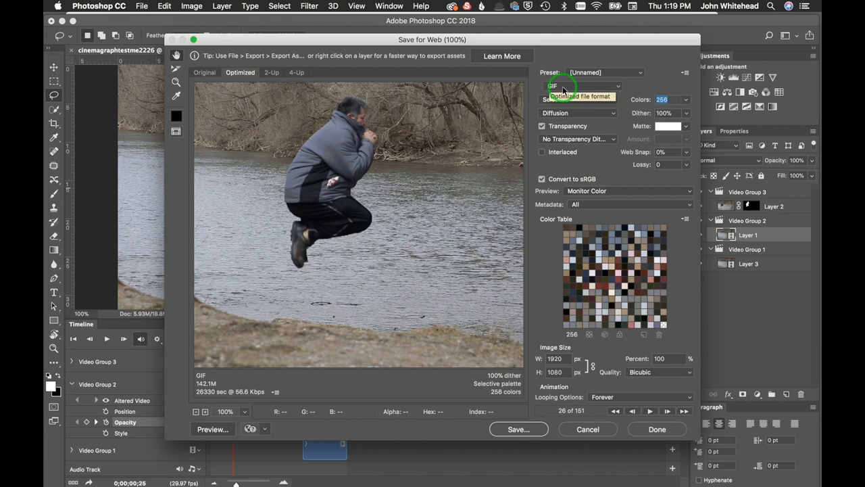
mouse_move(687, 59)
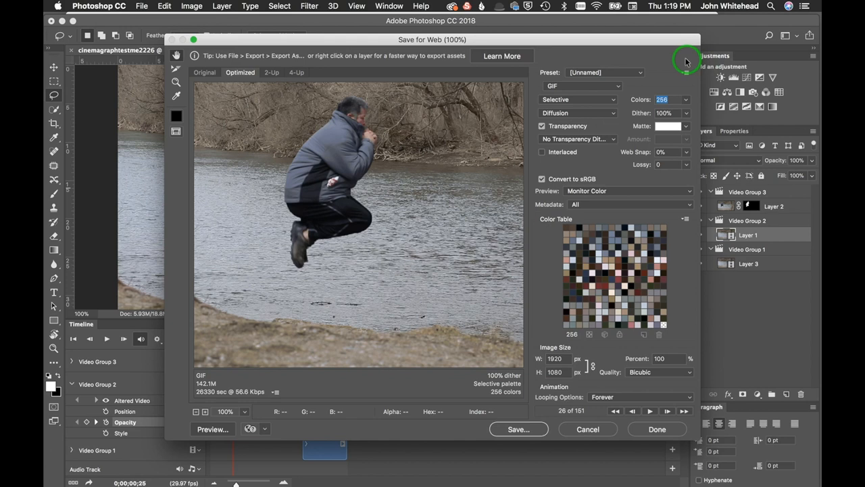
mouse_move(654, 191)
text(1080)
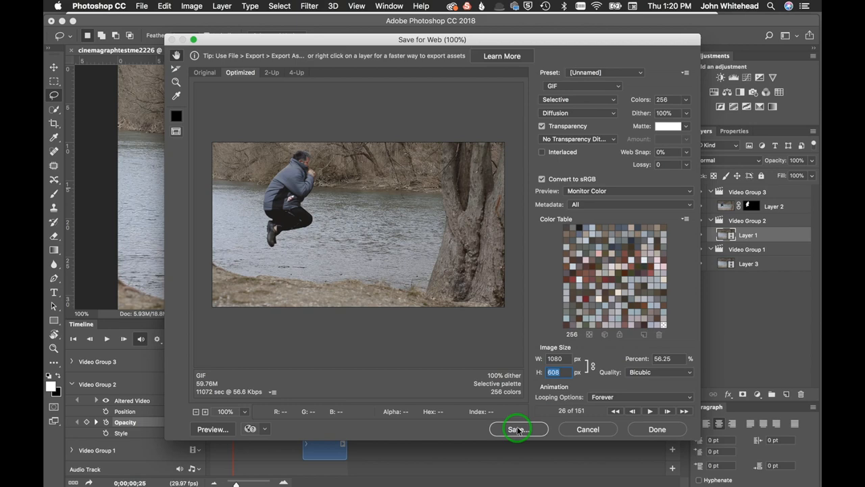
Save the looping 1080×608 GIF to the Desktop as cinemagraphtestme2226.gif
click(517, 429)
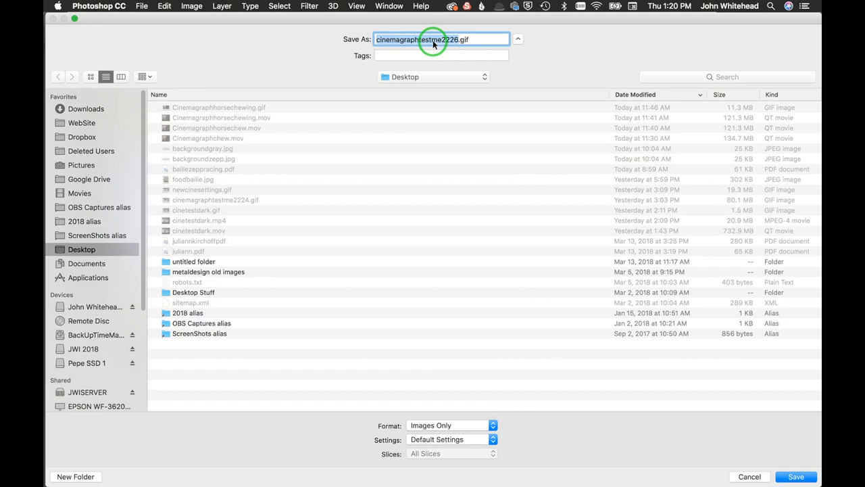